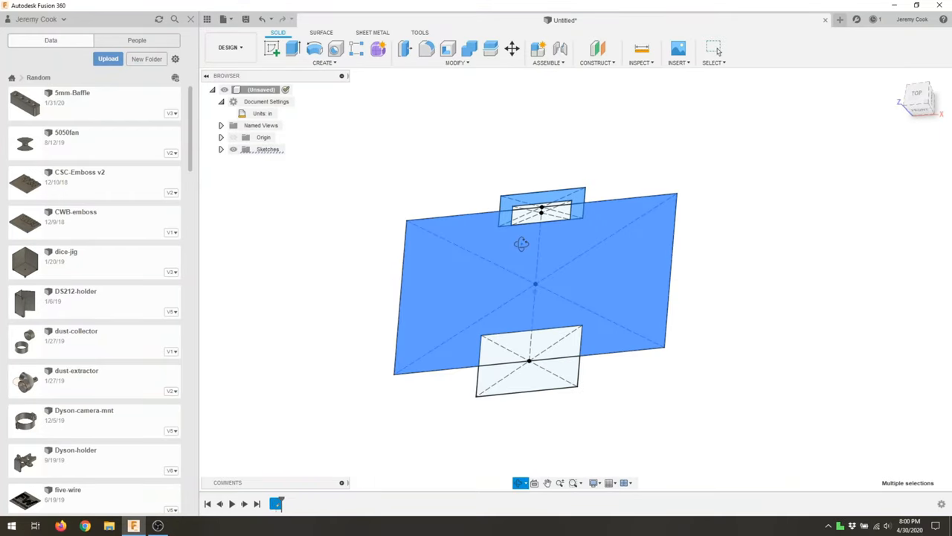
Step: Extrude the plate outline profiles into a thin flat solid mounting plate
{"action": "left_click", "coordinate": [426, 48]}
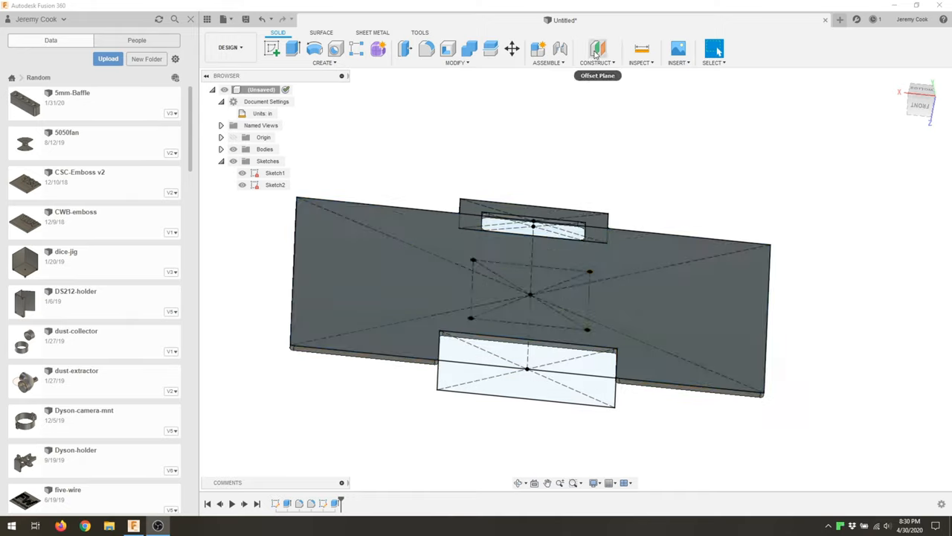
Step: Apply green and black Plastic appearances to the boxes and start a rectangle on the plate's left edge
{"action": "left_click", "coordinate": [598, 47]}
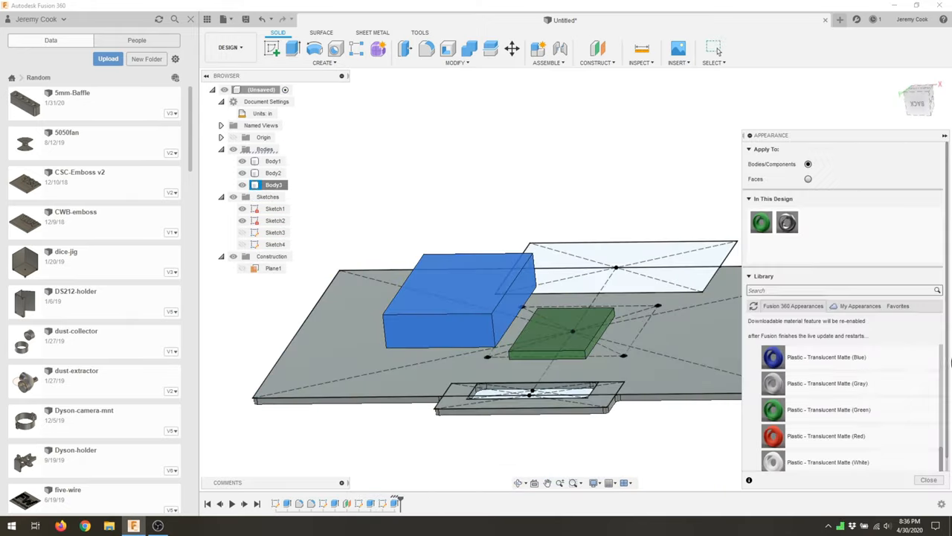
{"action": "scroll", "scroll_direction": "down", "scroll_amount": 3}
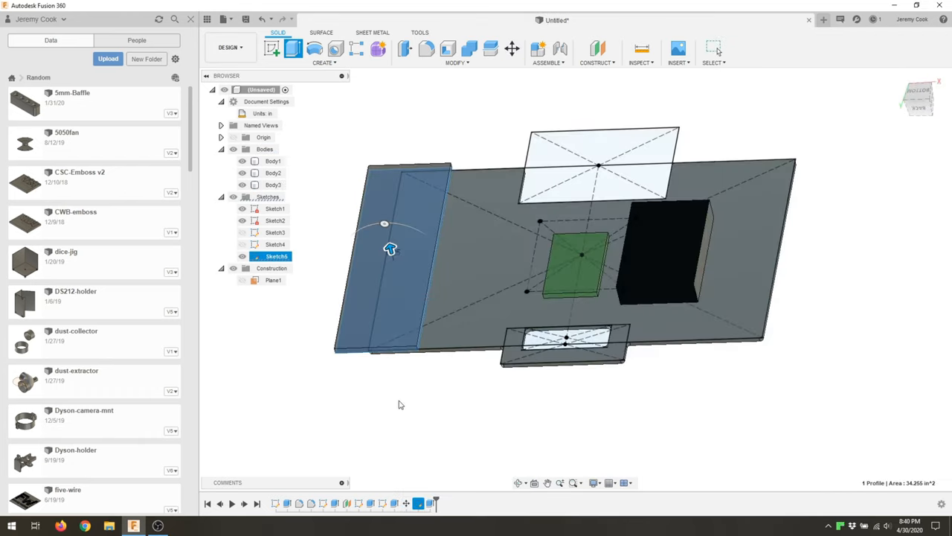
Step: Set the new left-edge box's appearance to black from the browser body menu
{"action": "right_click", "coordinate": [274, 196]}
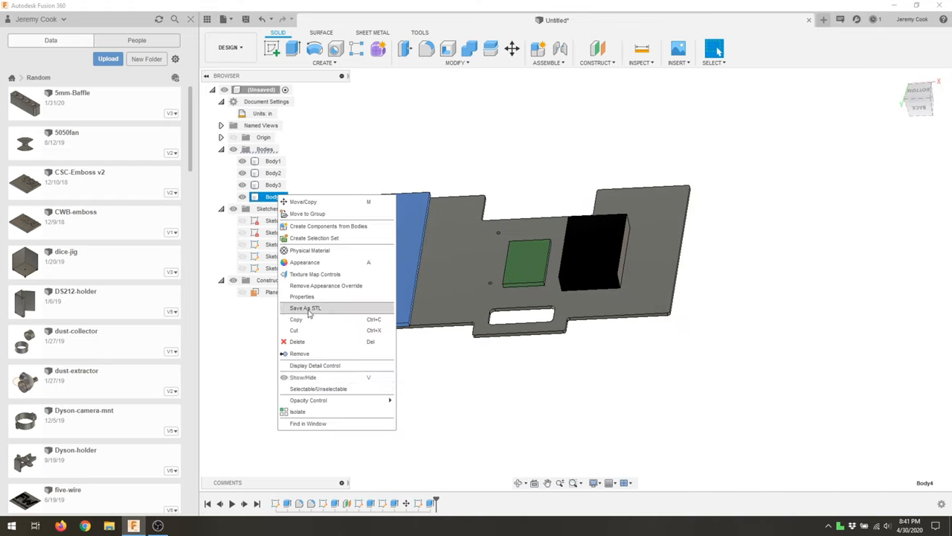
{"action": "left_click", "coordinate": [304, 202]}
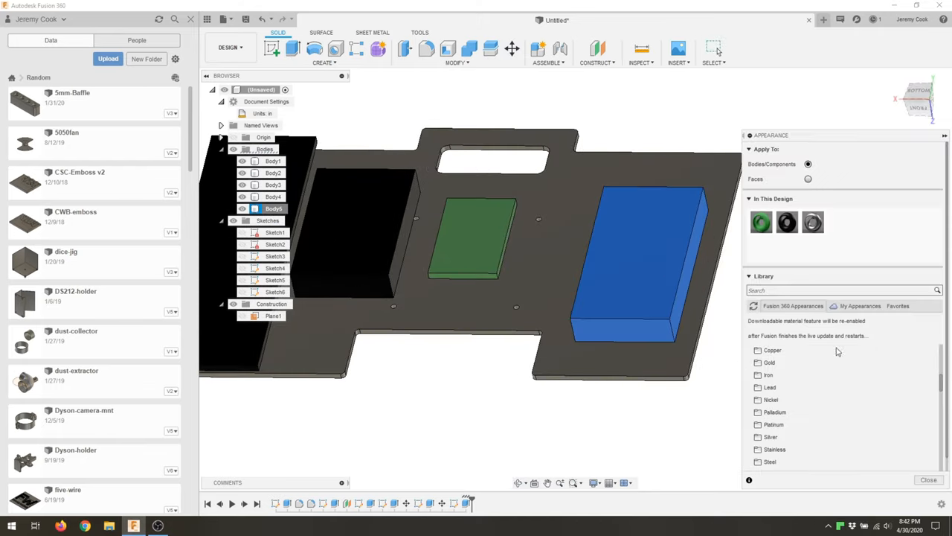
Step: Move the blue box to its final position on the plate with Move/Copy and confirm
{"action": "scroll", "scroll_direction": "down", "scroll_amount": 3}
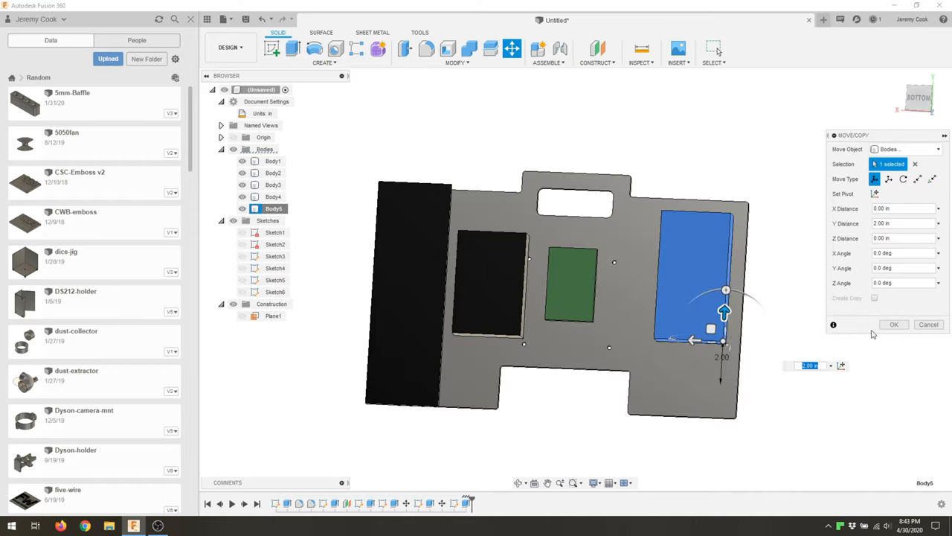
{"action": "left_click", "coordinate": [892, 325]}
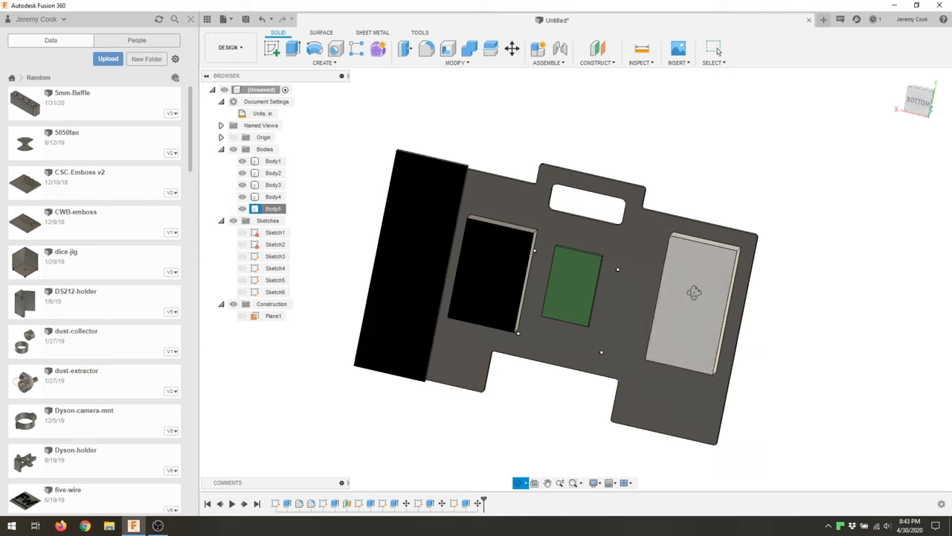